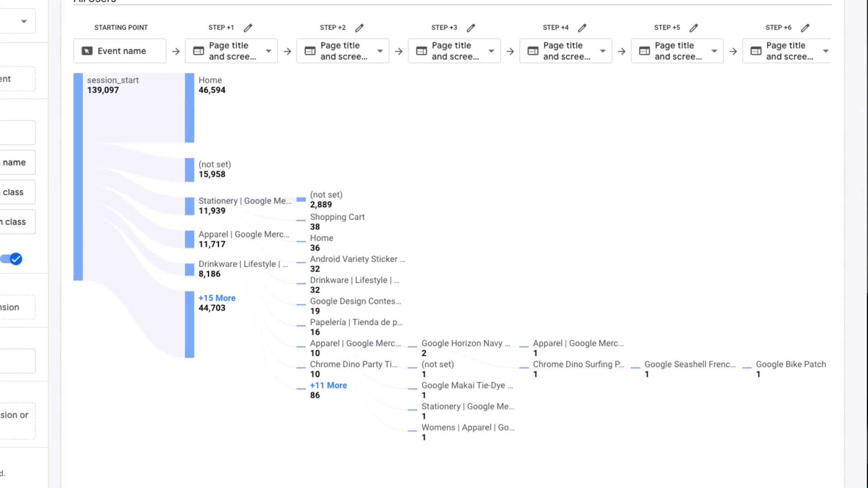
scroll("up", 3)
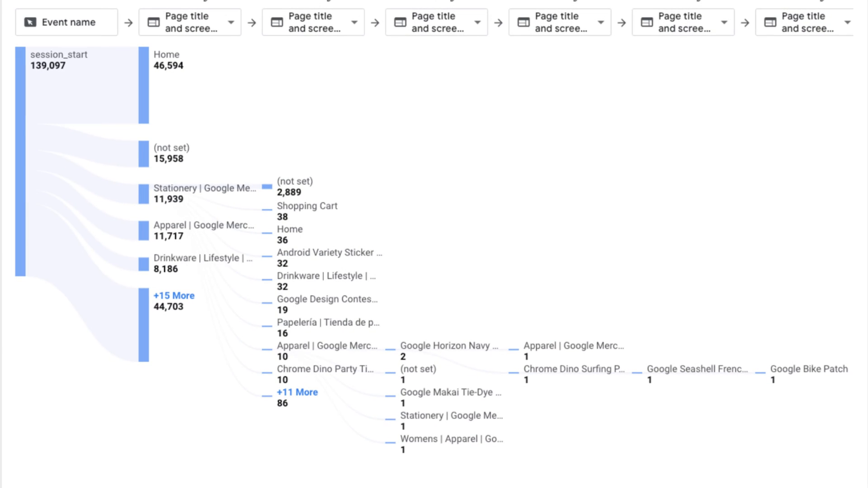